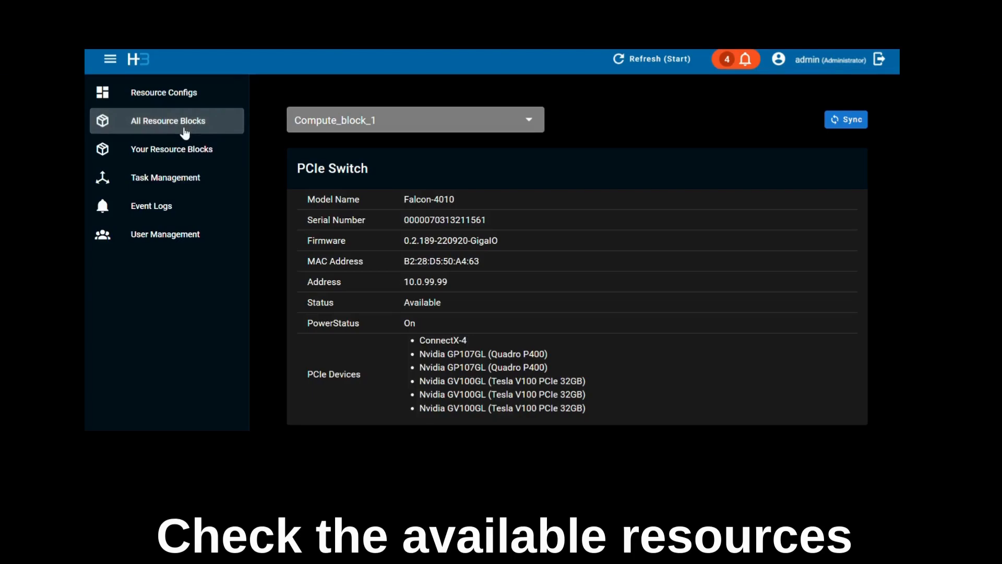
Review Compute_block_1's PCIe switch devices, then go to All Resource Blocks
scroll("down", 3)
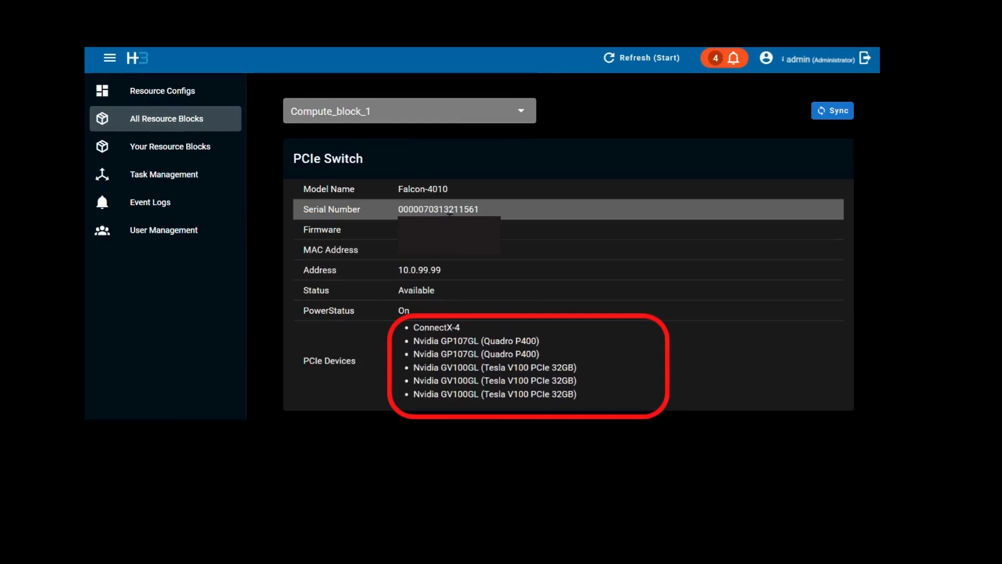
left_click(170, 146)
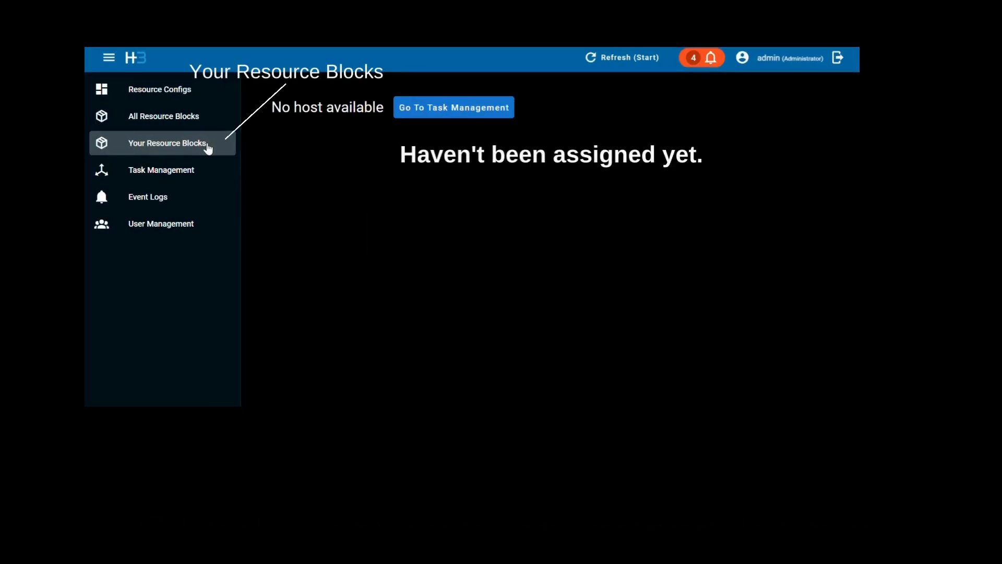
Check Your Resource Blocks shows no host assigned, then view Task Management listing Match task 001
left_click(167, 143)
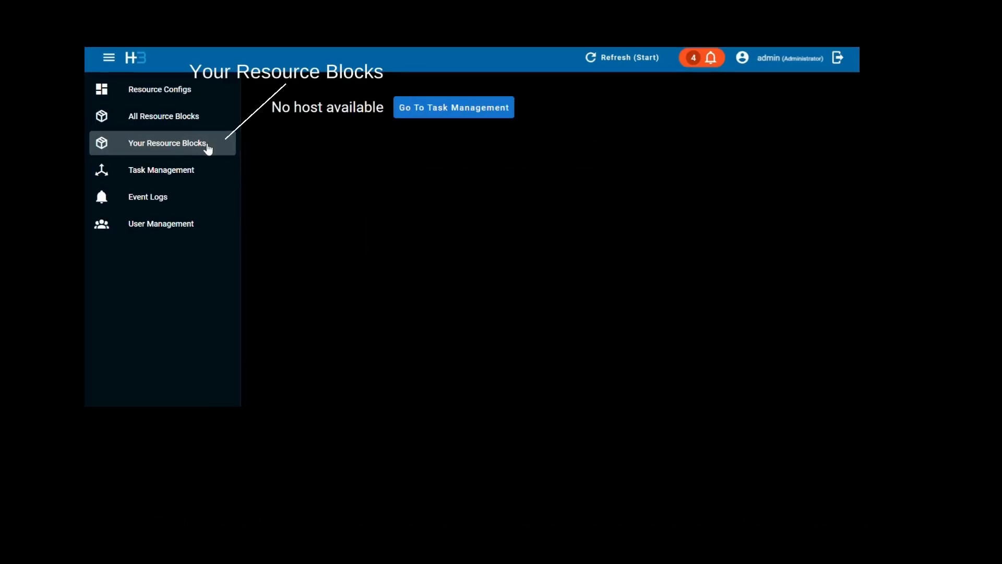
left_click(160, 169)
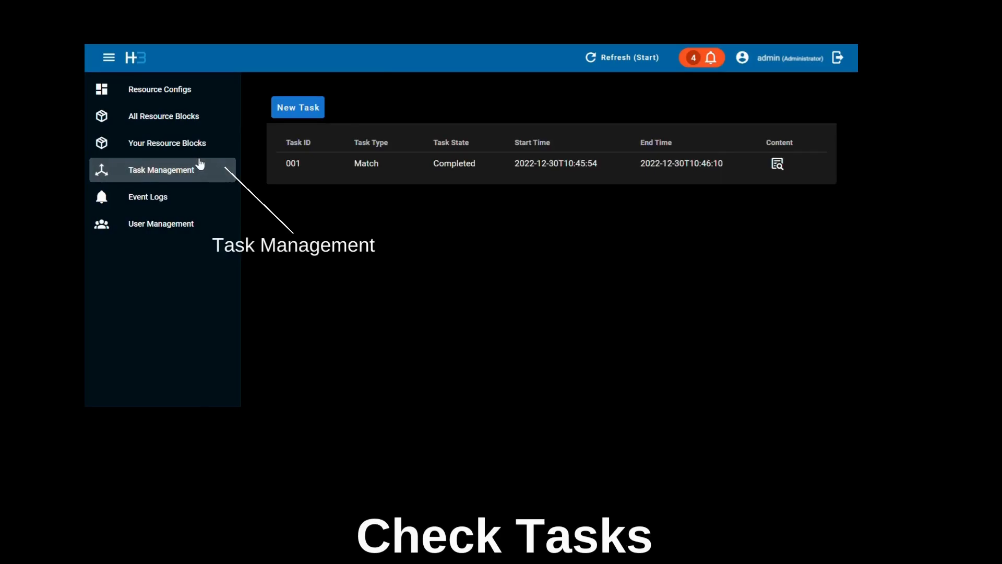
mouse_move(160, 89)
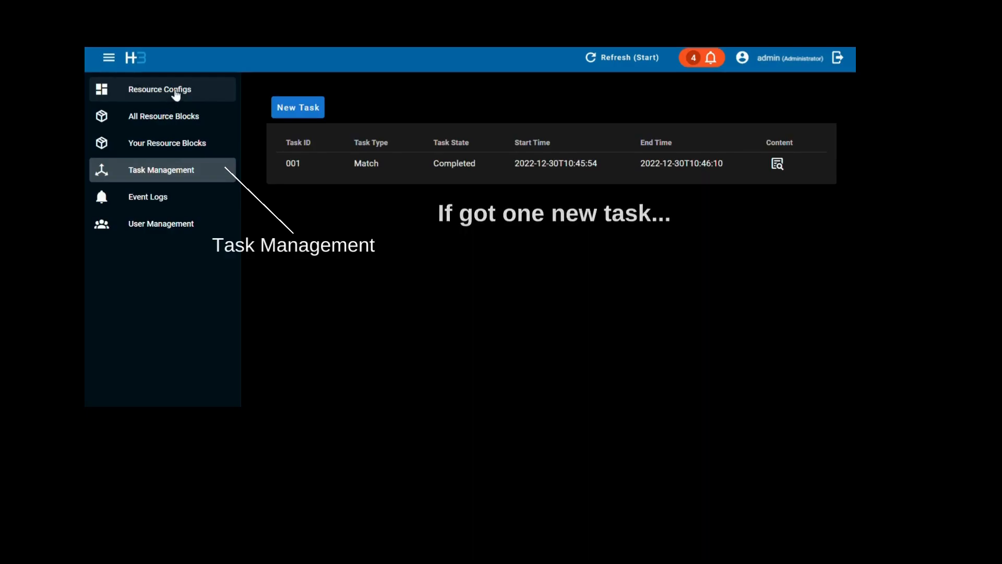
Start a new resource config with name Set 2 and description Set 2
left_click(160, 88)
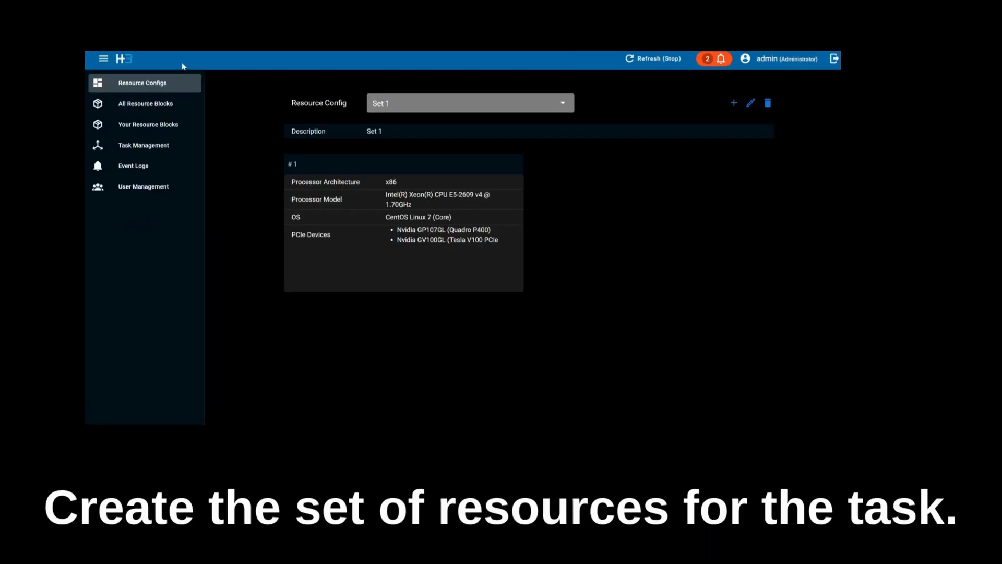
mouse_move(591, 124)
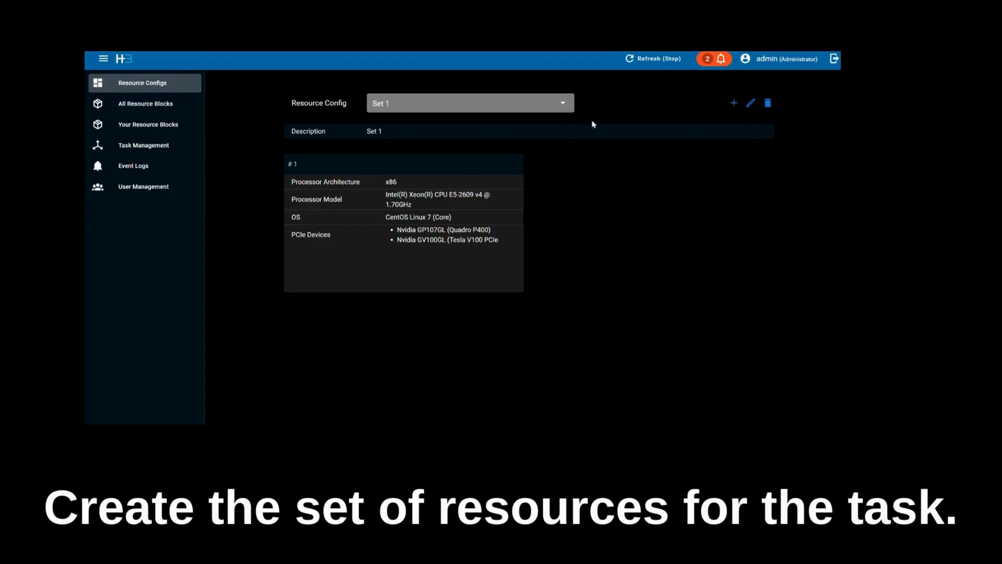
left_click(733, 103)
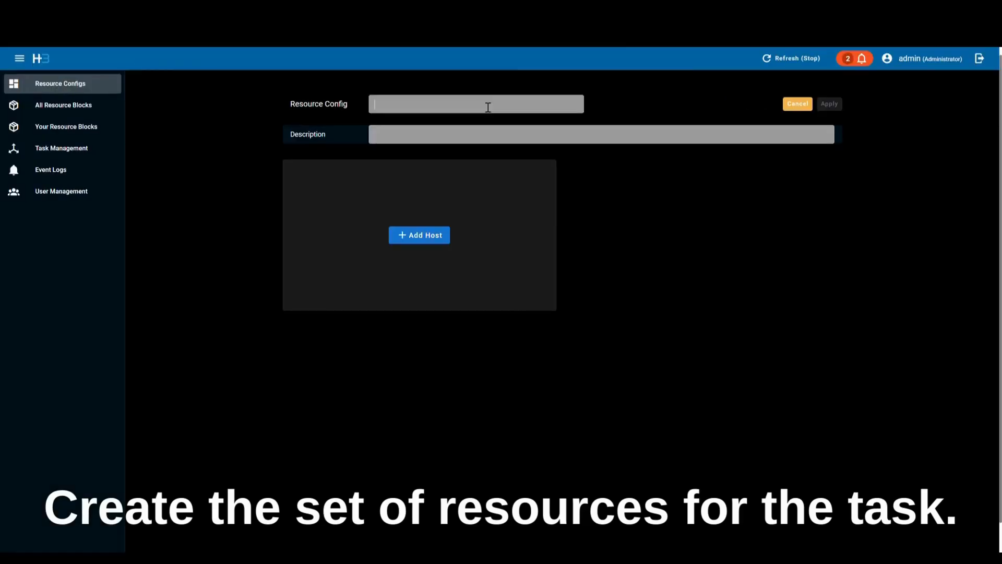
type("Set 2")
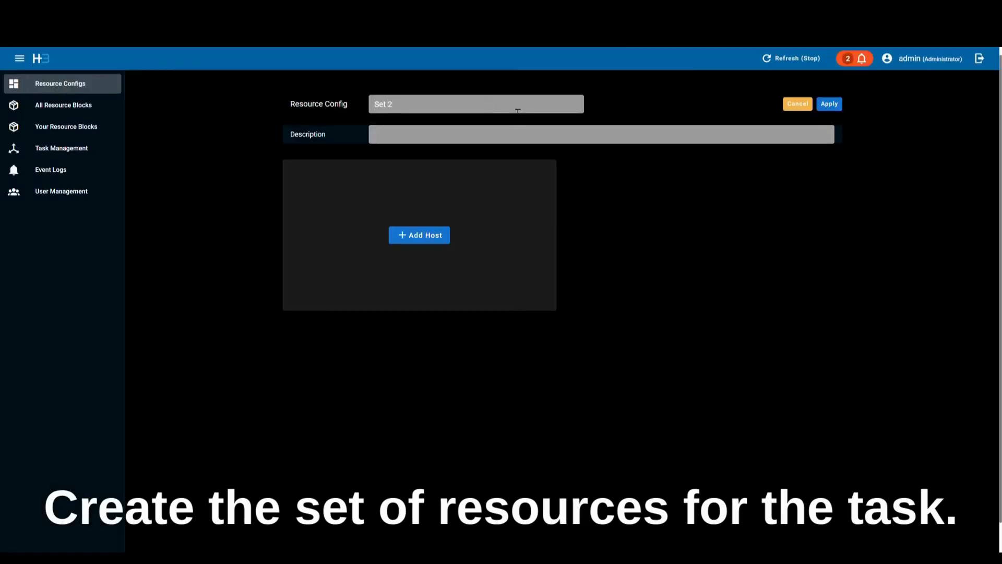
type("Set 2")
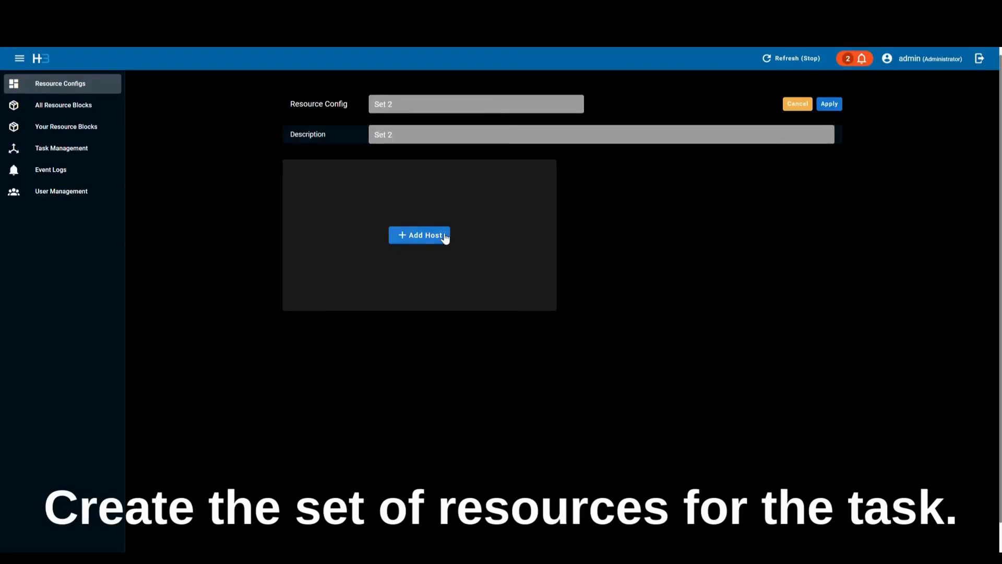
Add host 1 with an Intel Celeron processor and four ConnectX-4 devices
left_click(419, 235)
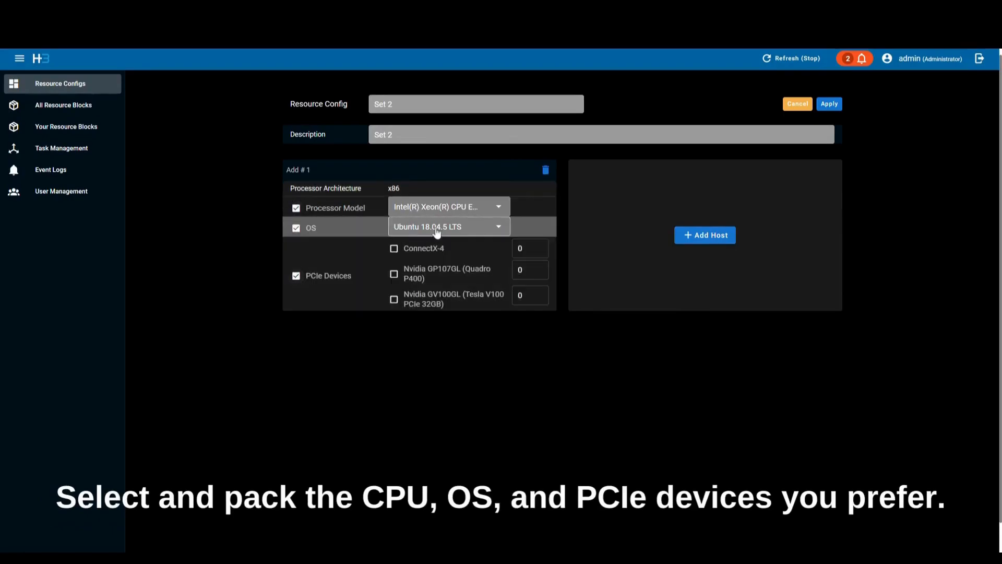
left_click(448, 206)
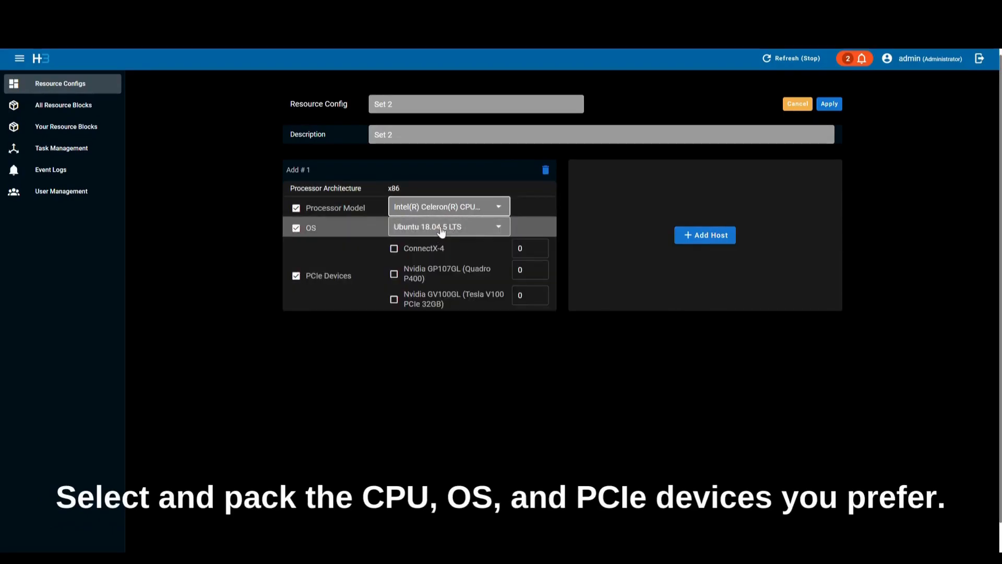
left_click(449, 227)
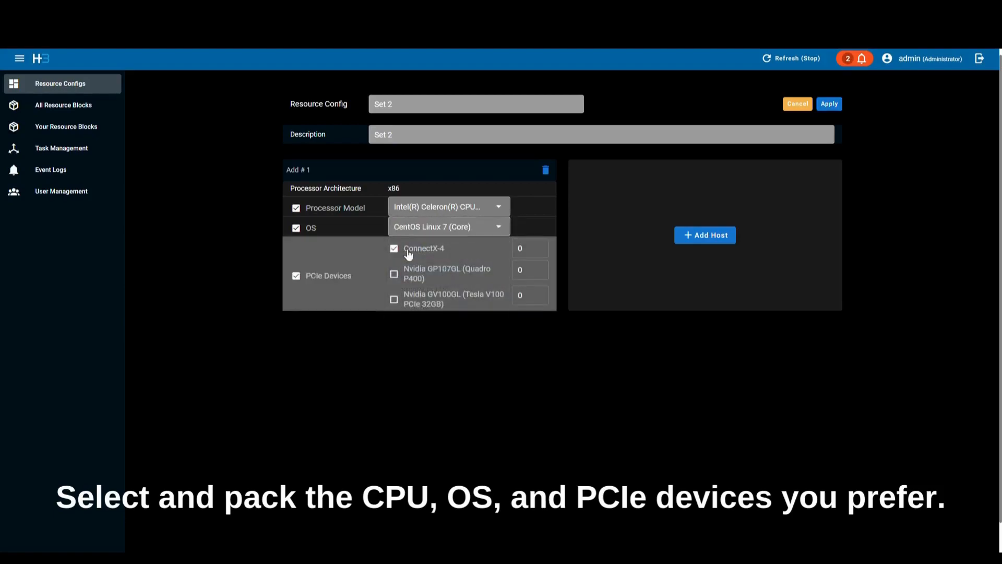
type("4")
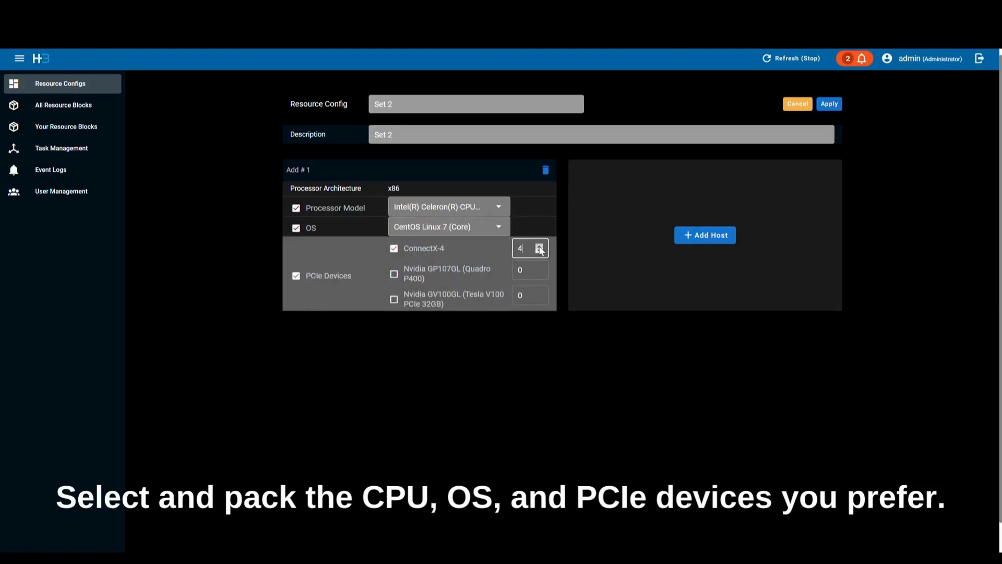
Add host 2 with Multi-Core Xeon, Ubuntu 18.04.5 and two of each Nvidia GPU, then apply Set 2
left_click(705, 235)
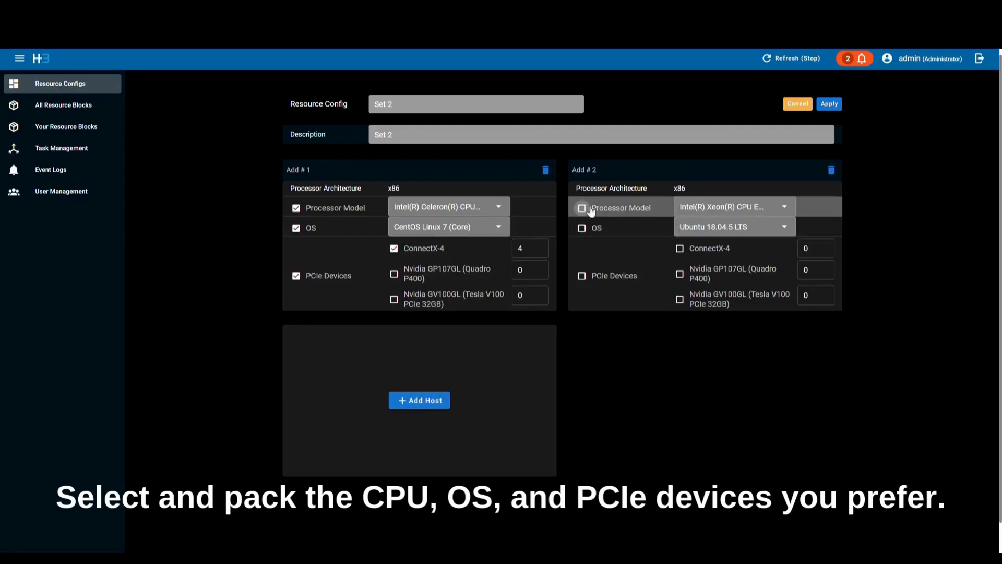
left_click(582, 208)
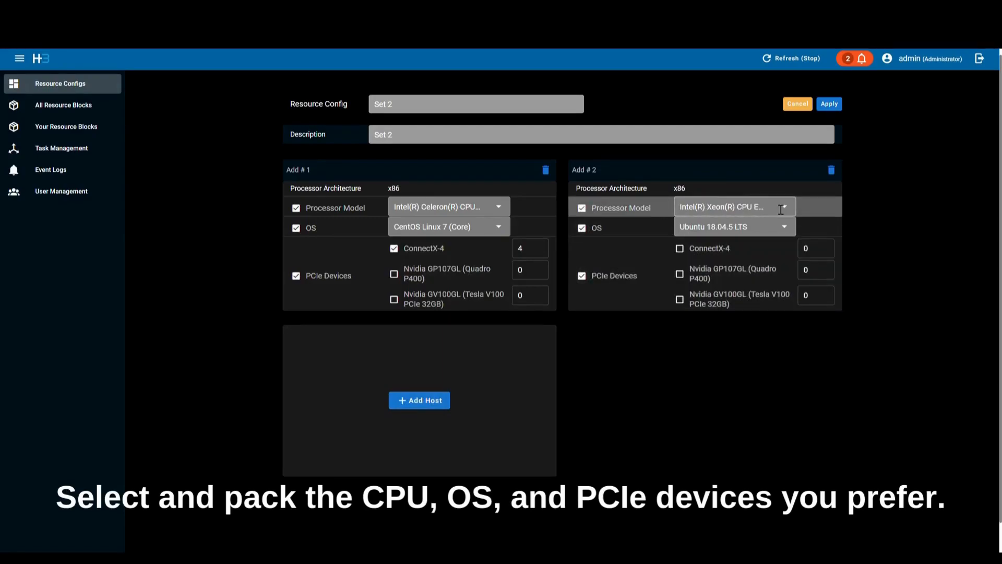
left_click(734, 206)
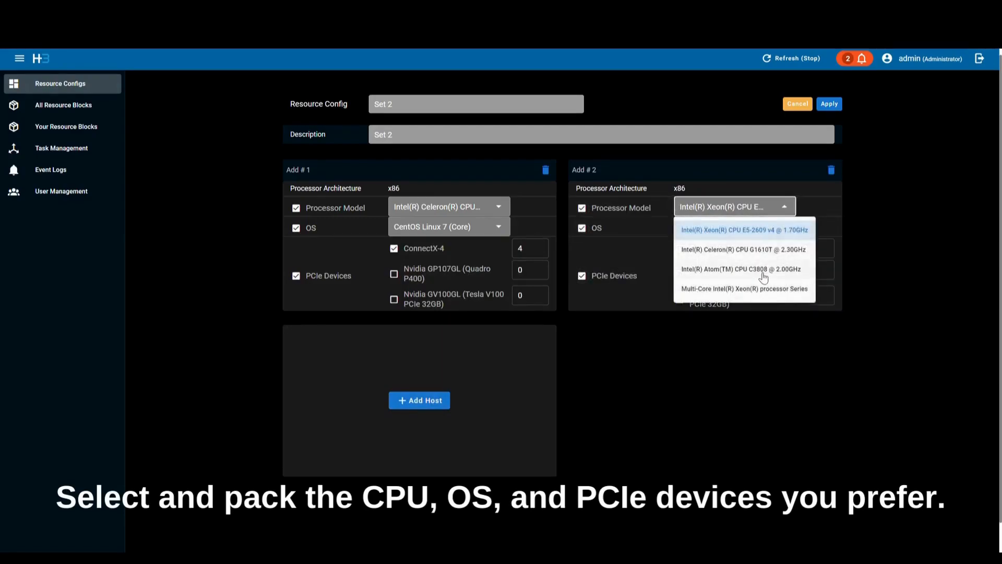
left_click(745, 288)
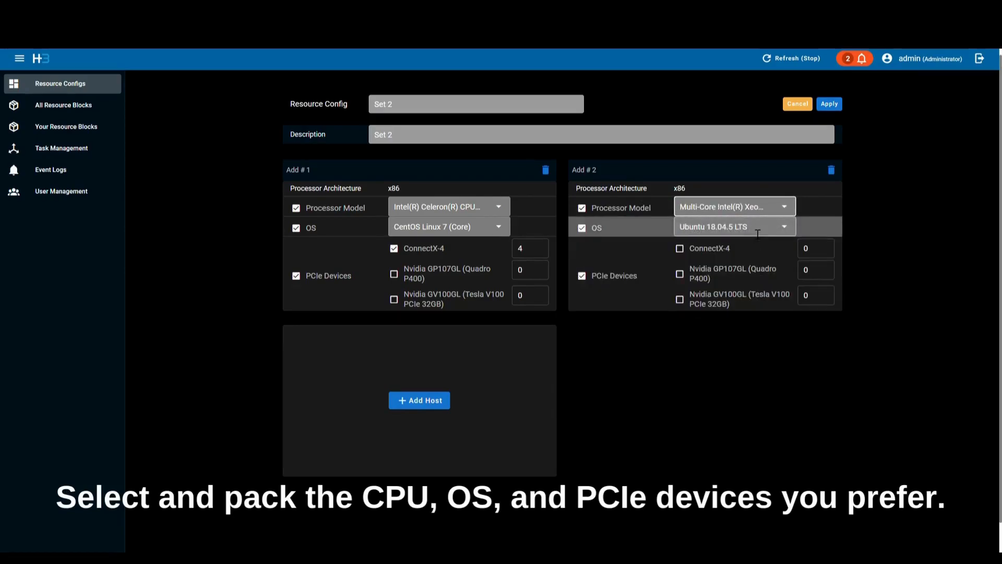
left_click(734, 226)
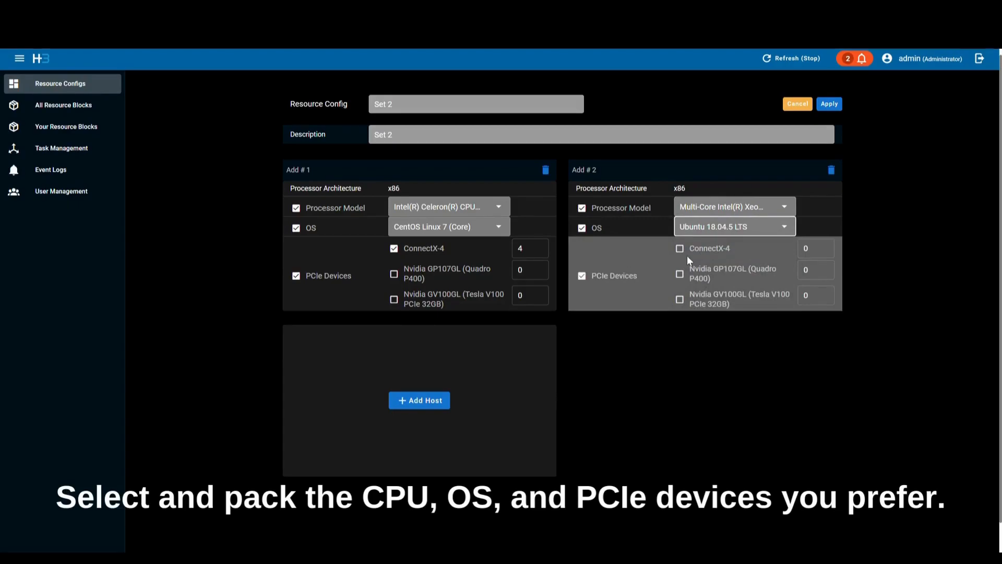
left_click(680, 273)
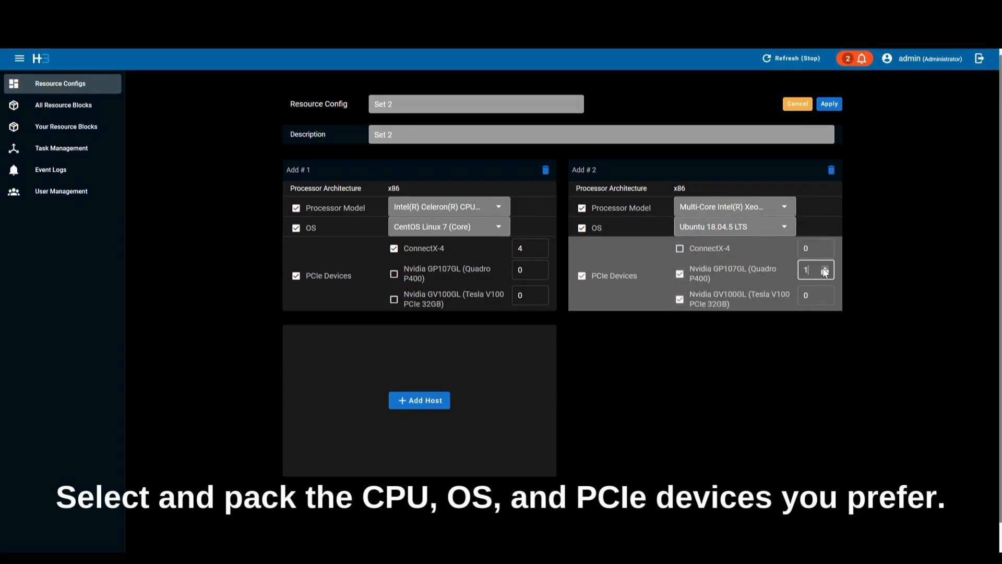
type("2")
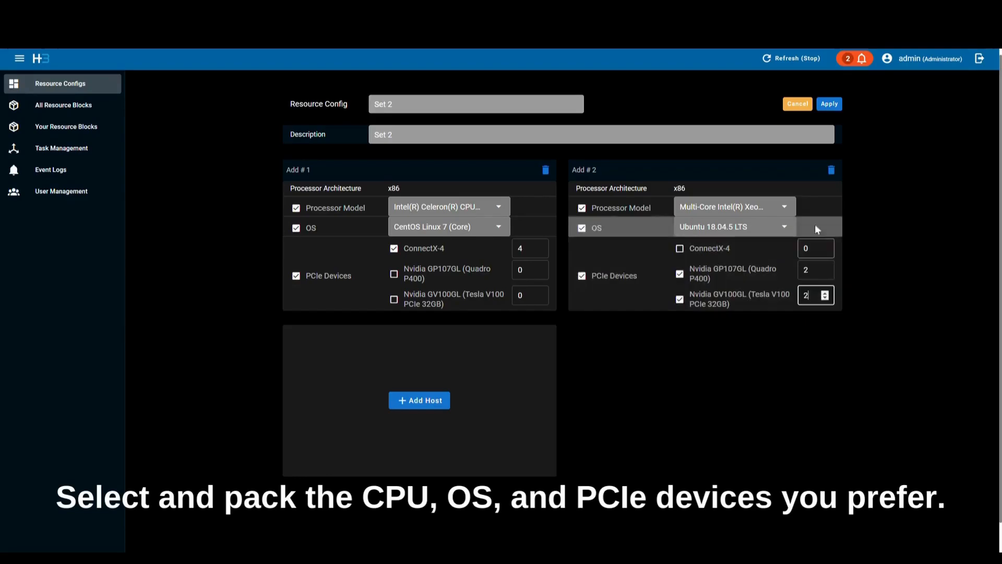
left_click(829, 103)
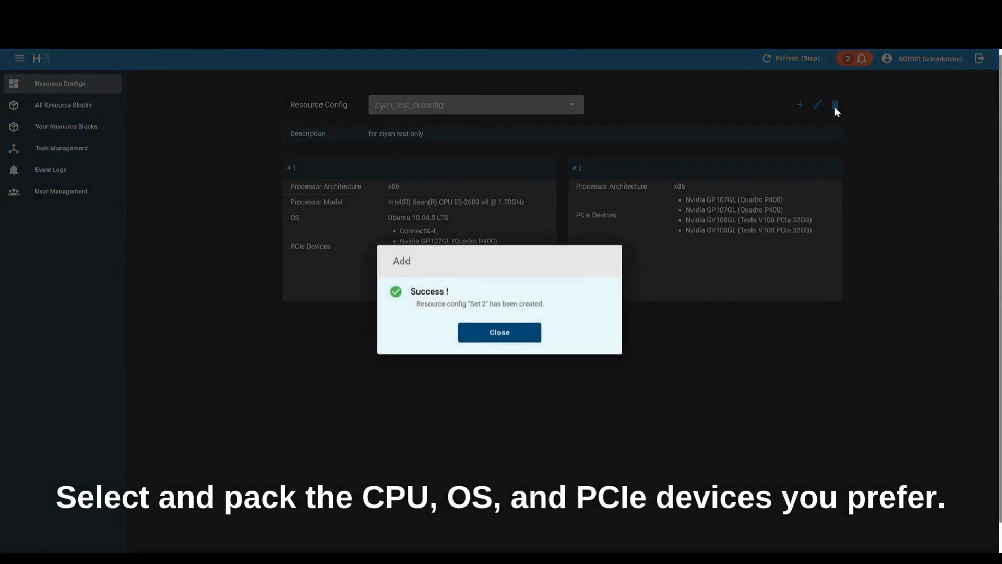
Dismiss the success dialog to show Set 2's saved two-host configuration
left_click(499, 332)
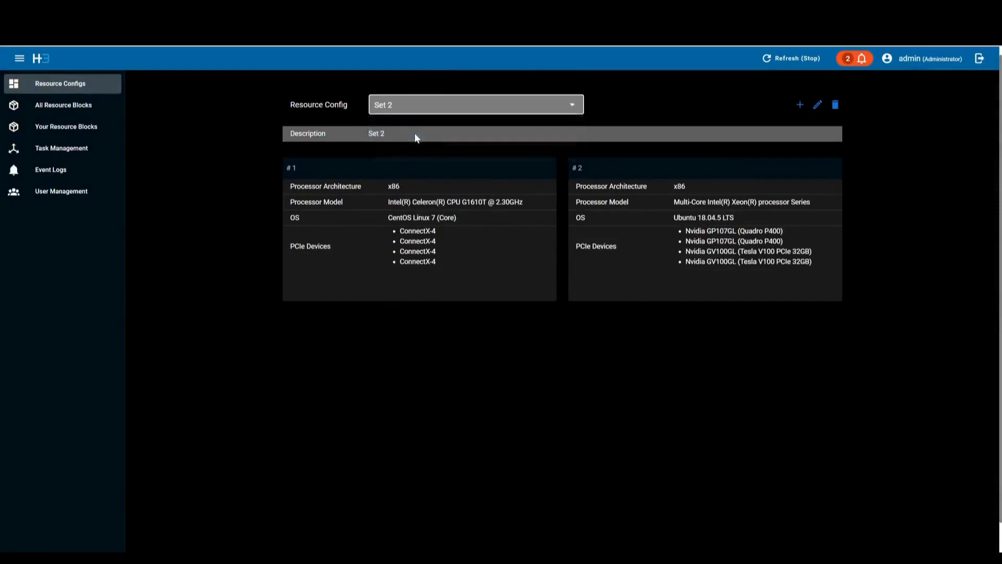
mouse_move(659, 113)
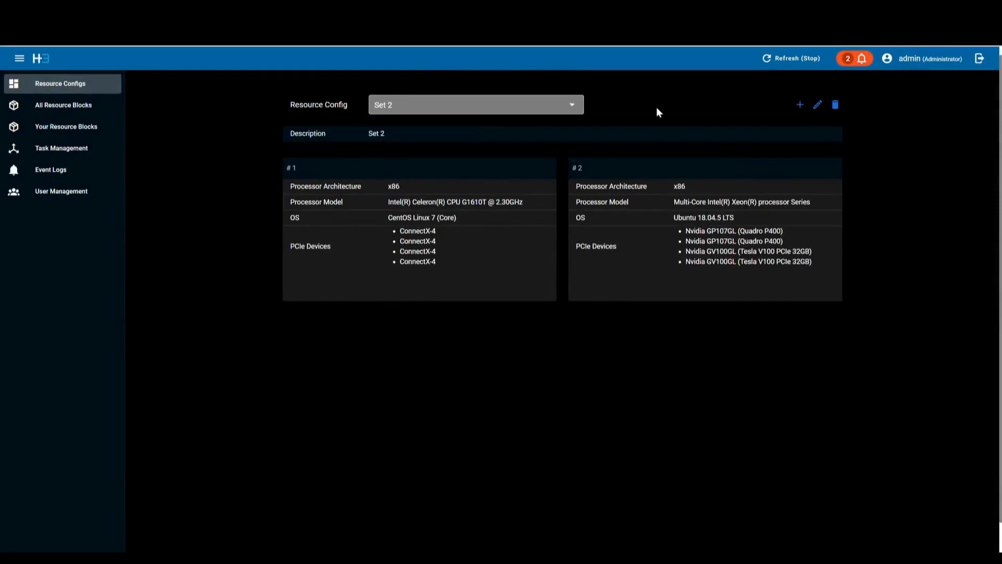
mouse_move(958, 84)
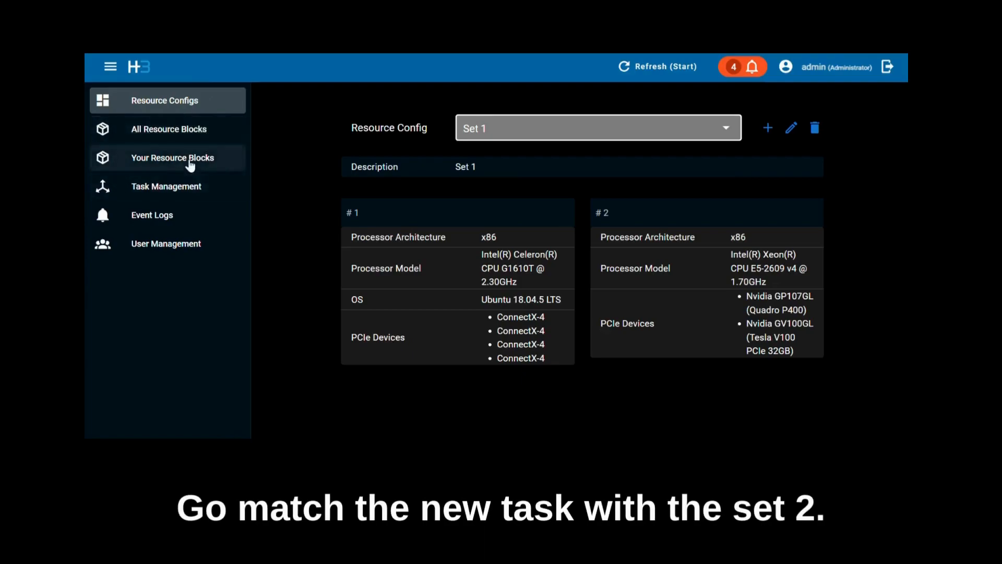
Run a new Match task using Set 2, then view Your Resource Blocks now including Host5
left_click(173, 158)
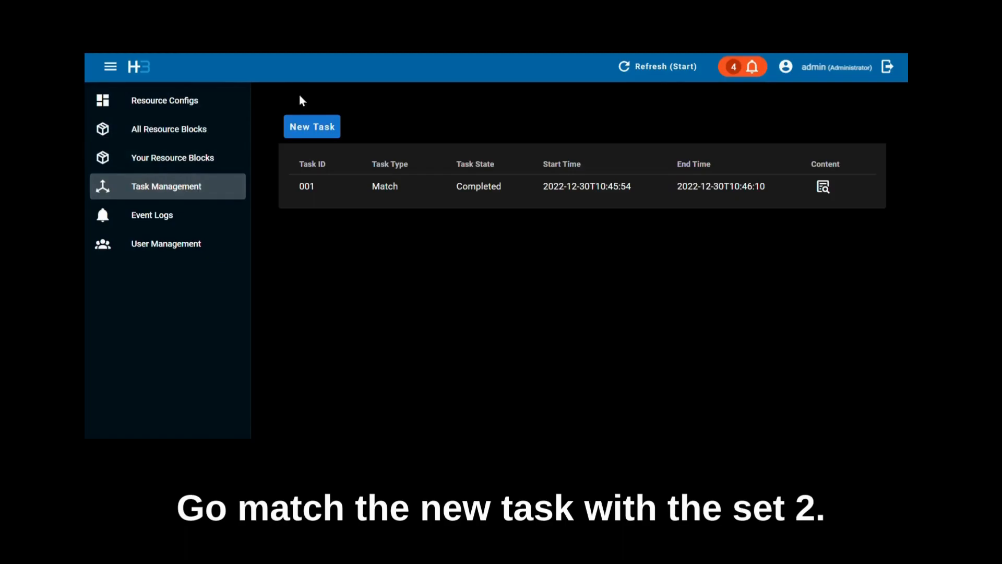
mouse_move(312, 126)
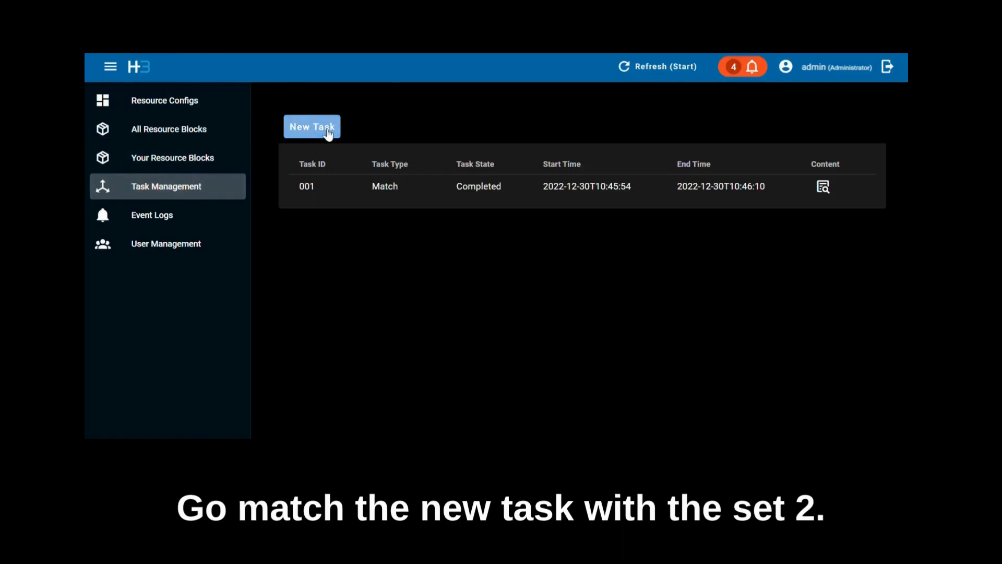
left_click(312, 127)
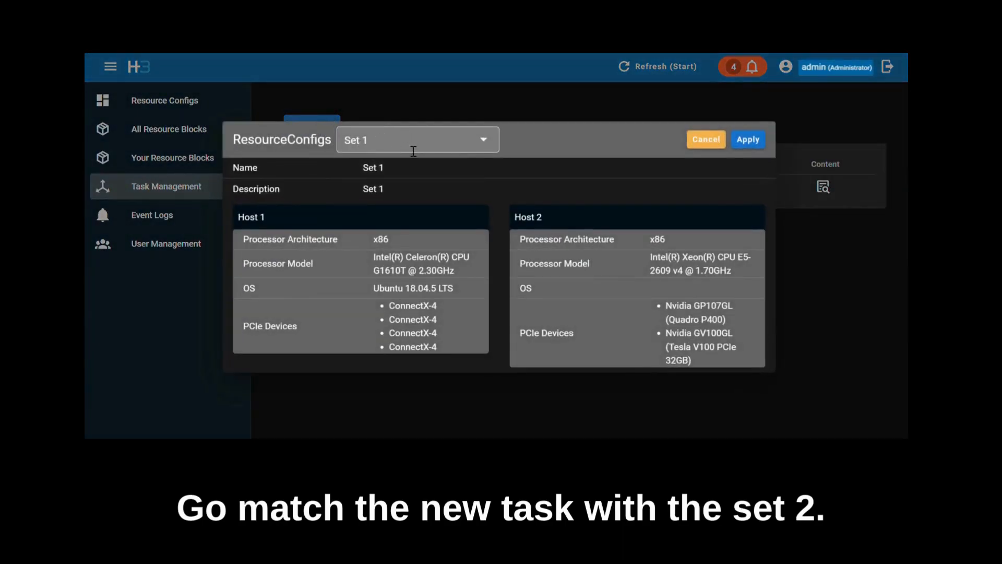
left_click(417, 139)
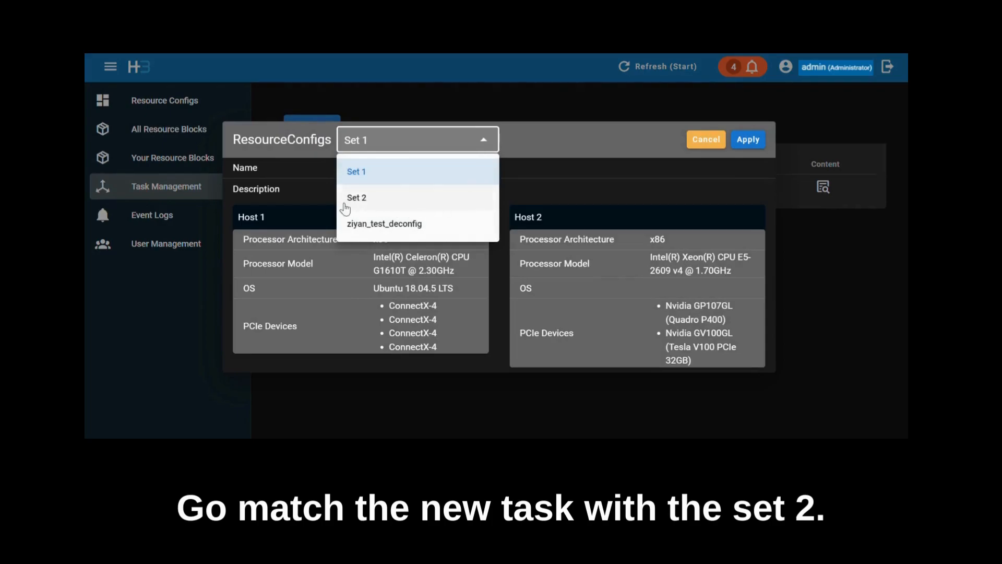
left_click(356, 198)
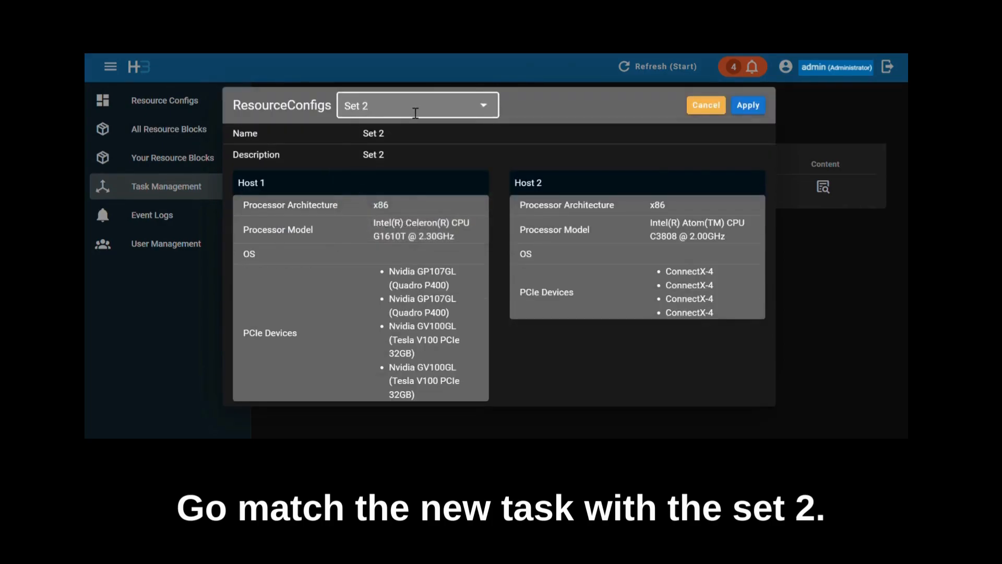
left_click(748, 104)
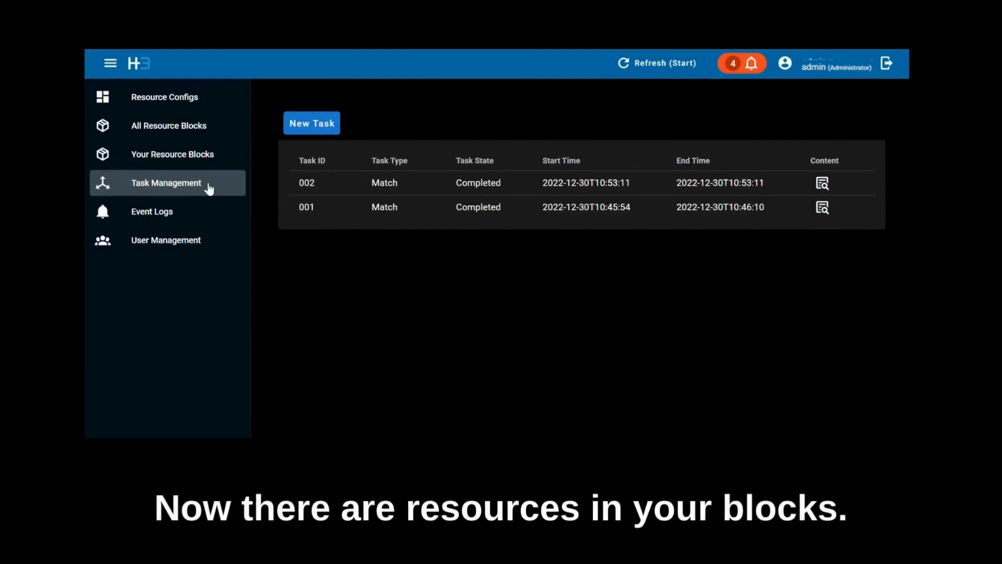
left_click(171, 155)
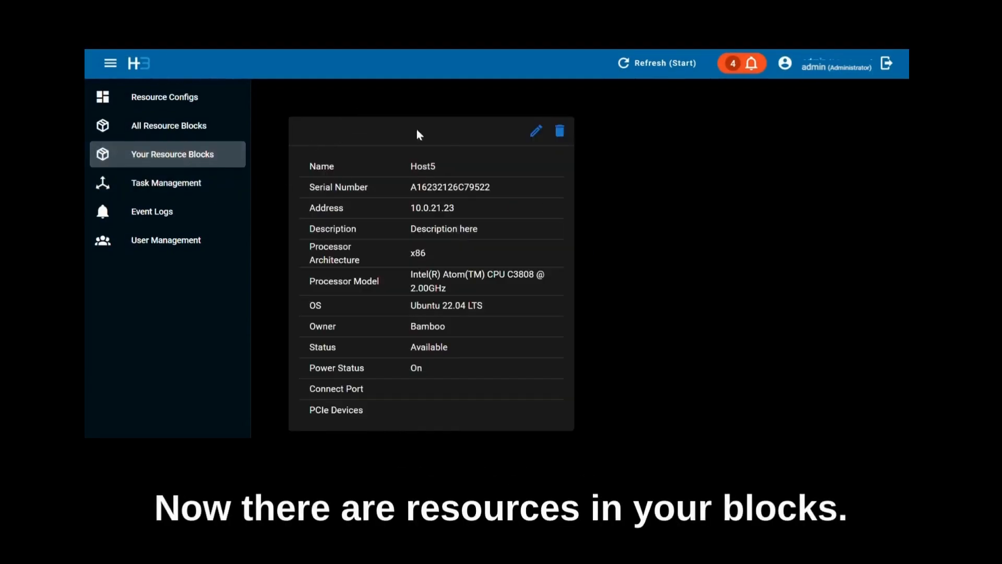